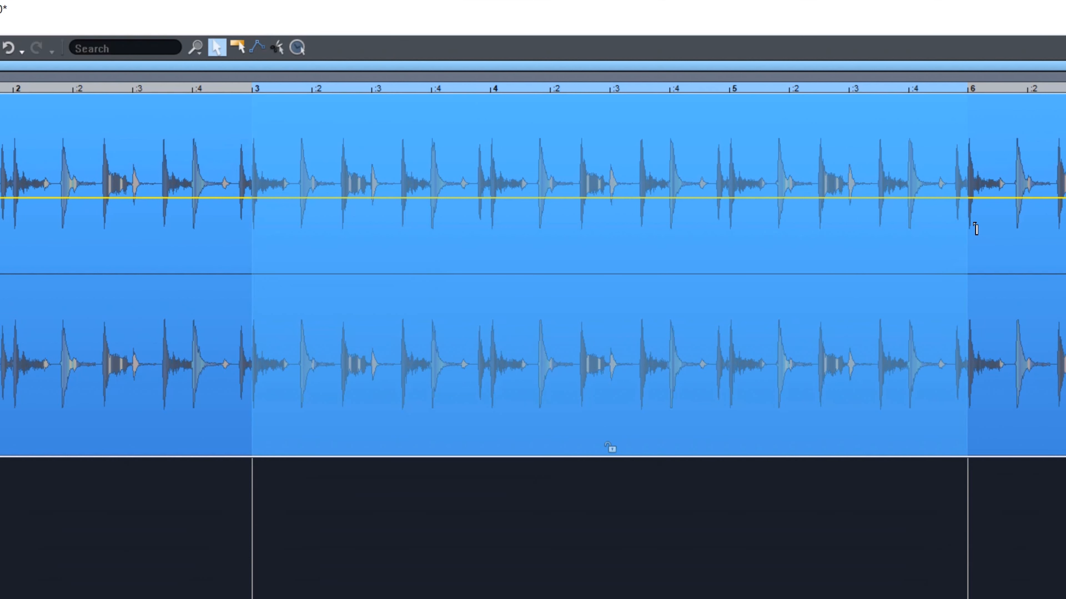
pyautogui.moveTo(566, 196)
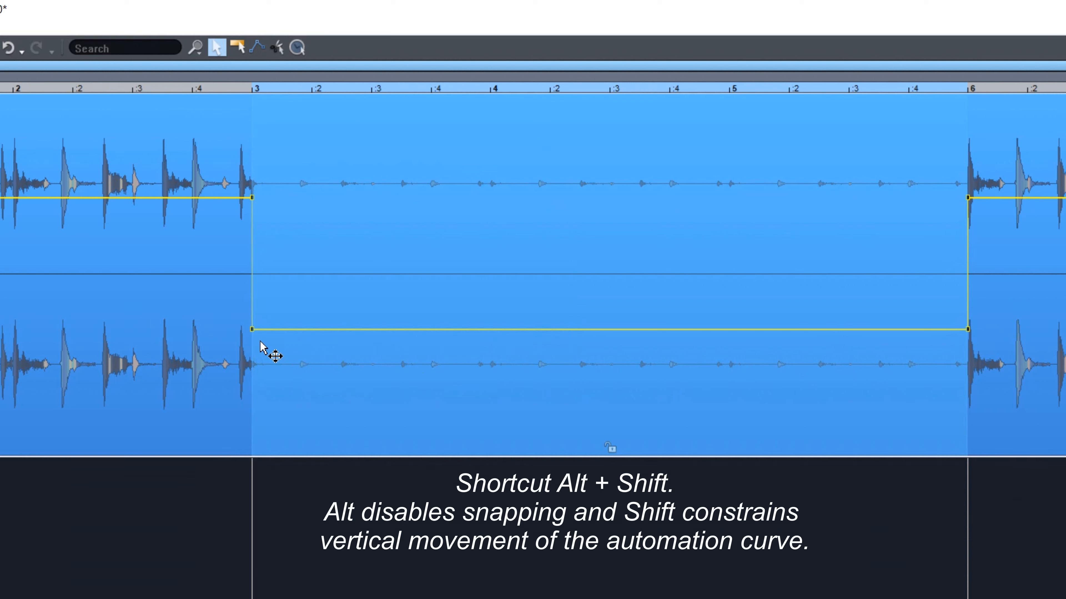
pyautogui.moveTo(255, 333)
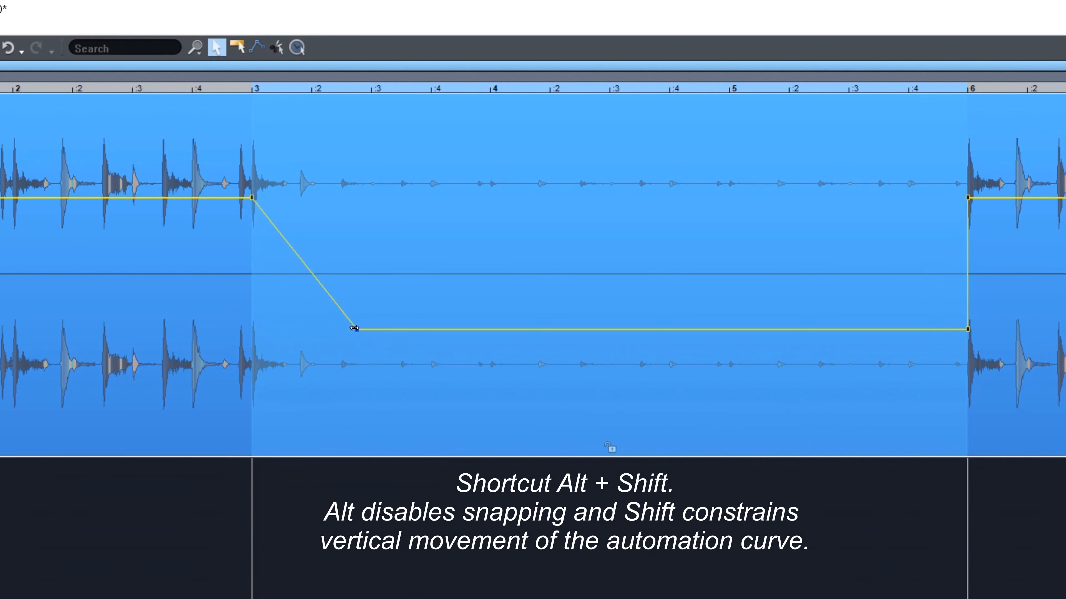
# Step: Pull the volume dip's start later and end earlier to form gradual fade-down and rise
pyautogui.moveTo(354, 329); pyautogui.dragTo(408, 331)
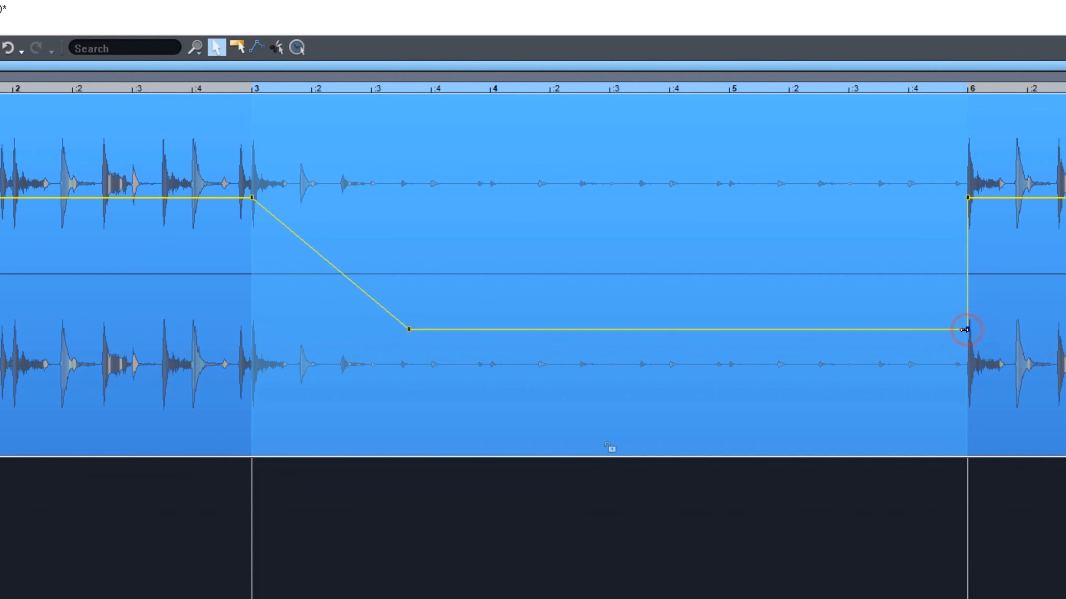
pyautogui.moveTo(969, 330); pyautogui.dragTo(782, 330)
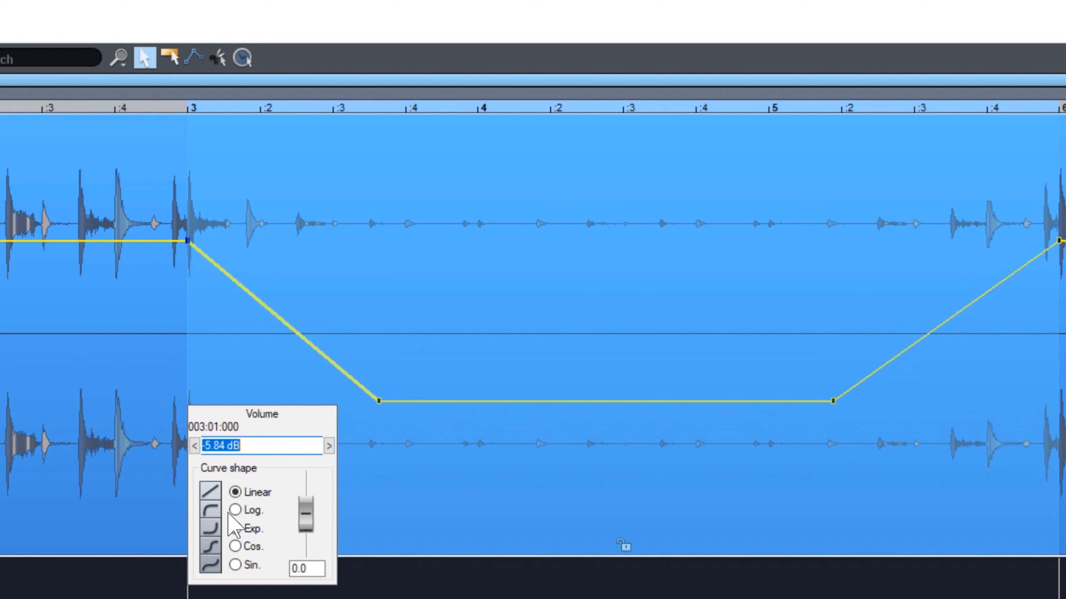
# Step: Give the fade-down a cosine S-curve and steepen it with the tension slider
pyautogui.click(235, 511)
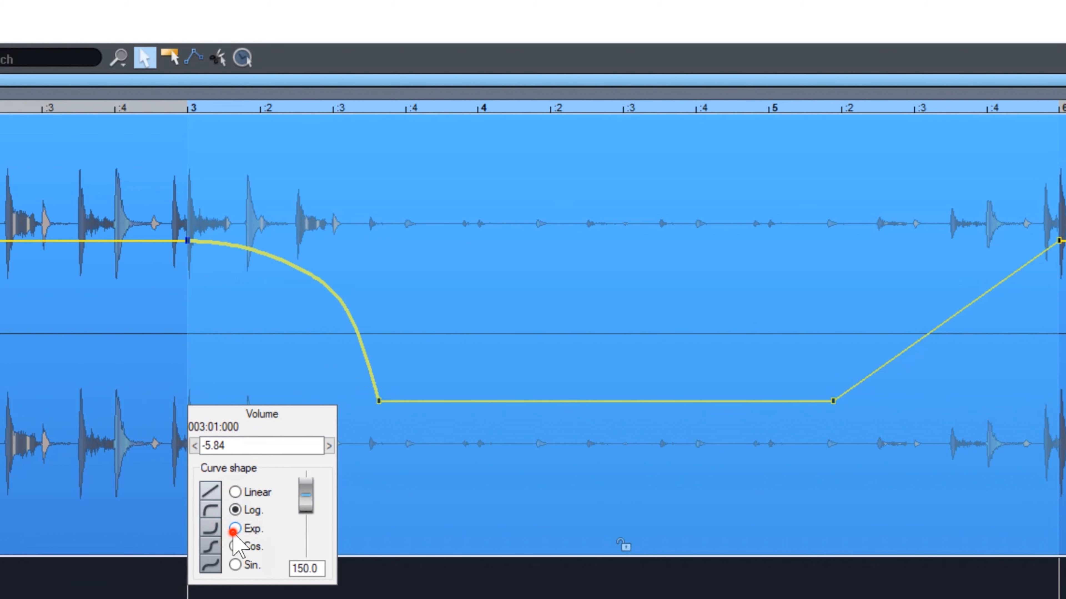
pyautogui.click(234, 546)
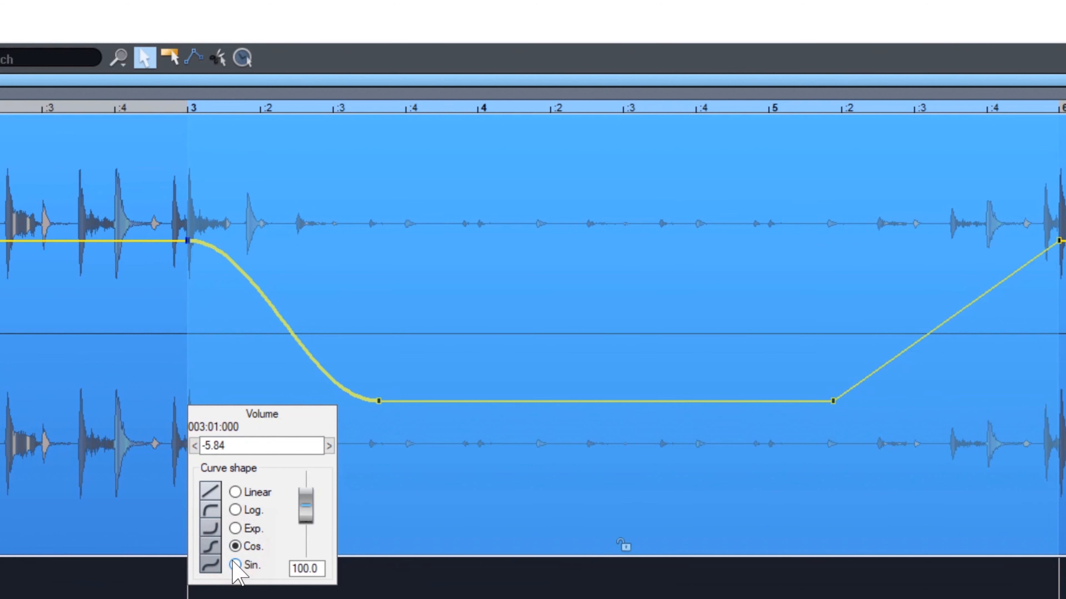
pyautogui.click(234, 565)
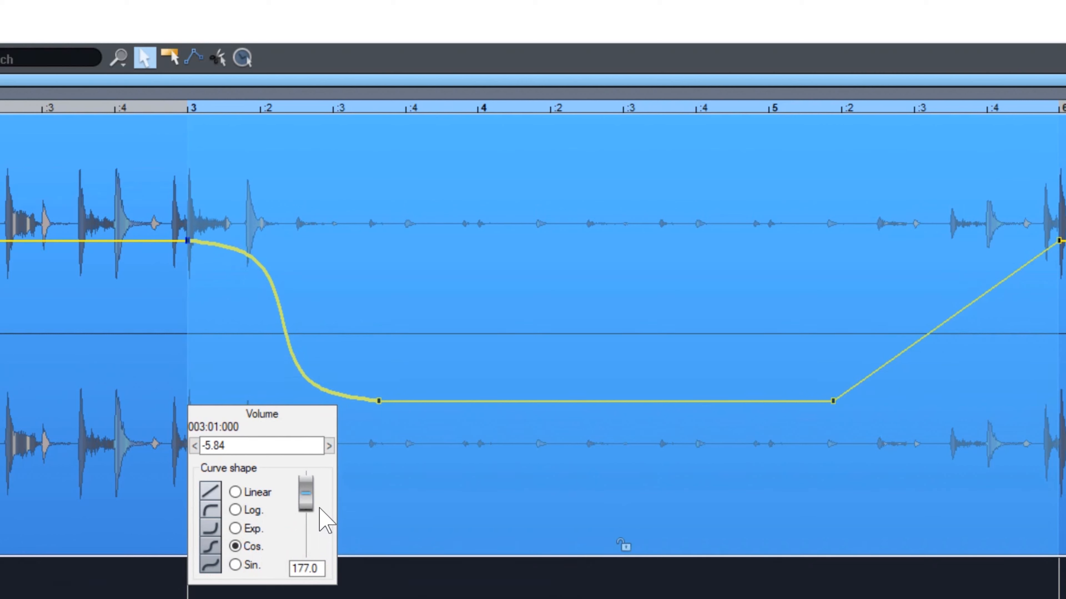
pyautogui.moveTo(306, 489); pyautogui.dragTo(305, 506)
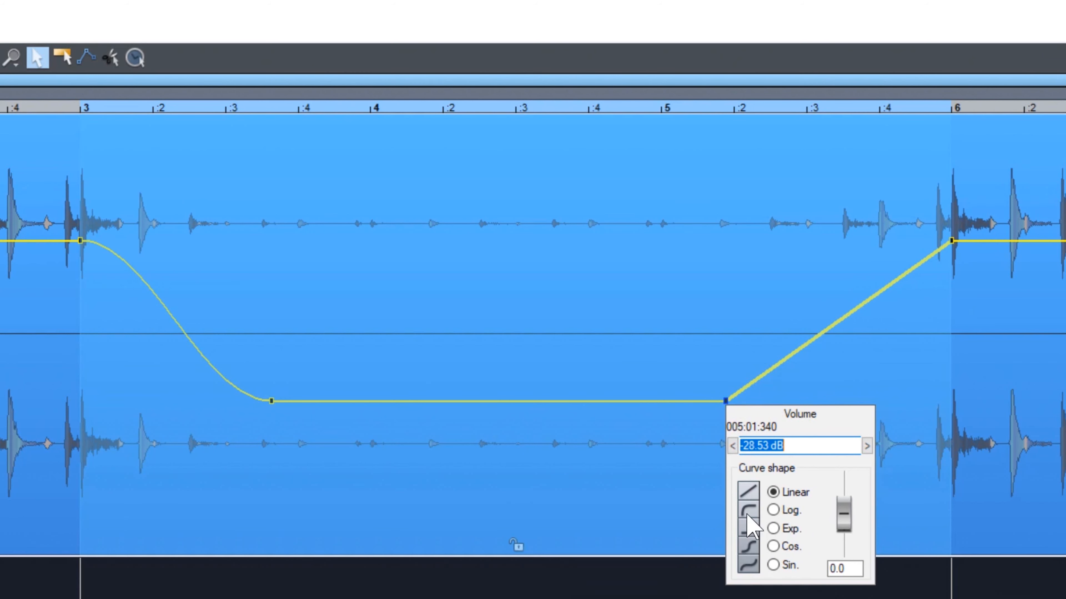
# Step: Give the fade-in a cosine S-curve with gentler curvature
pyautogui.click(771, 528)
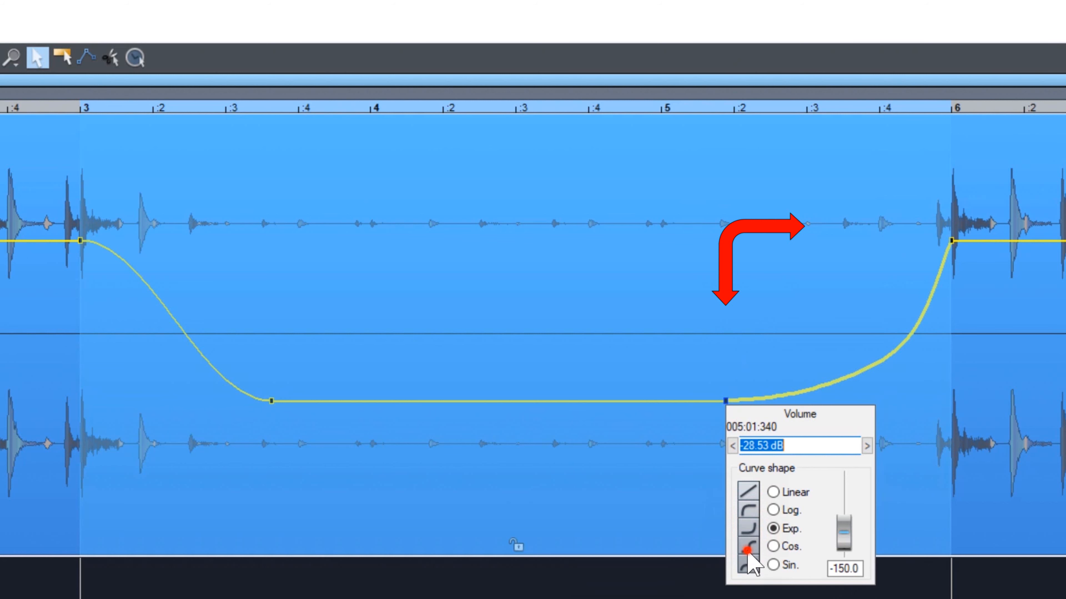
pyautogui.click(771, 546)
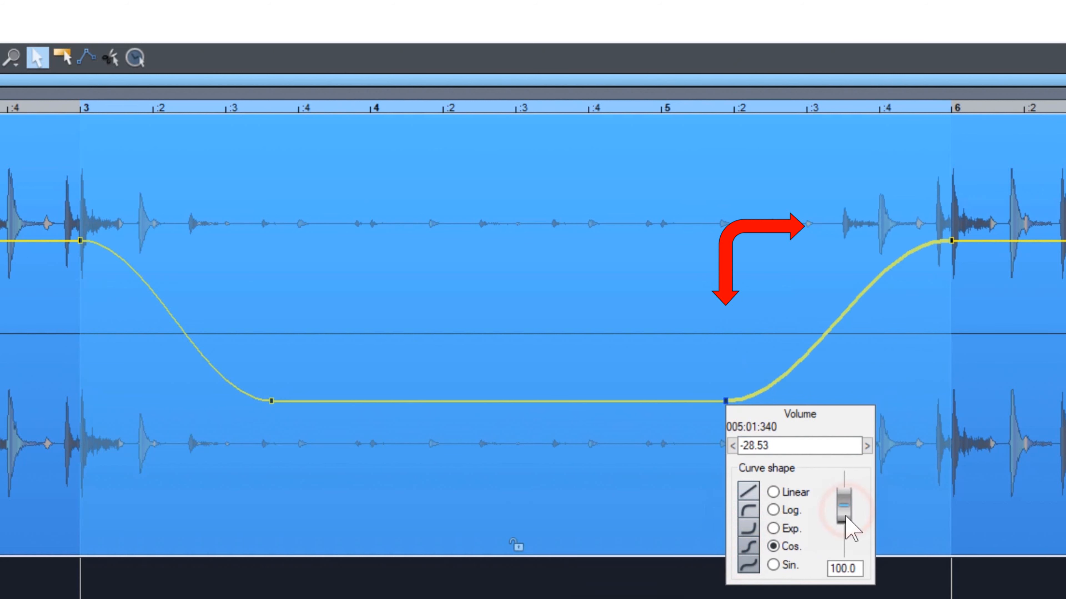
pyautogui.moveTo(845, 517); pyautogui.dragTo(844, 502)
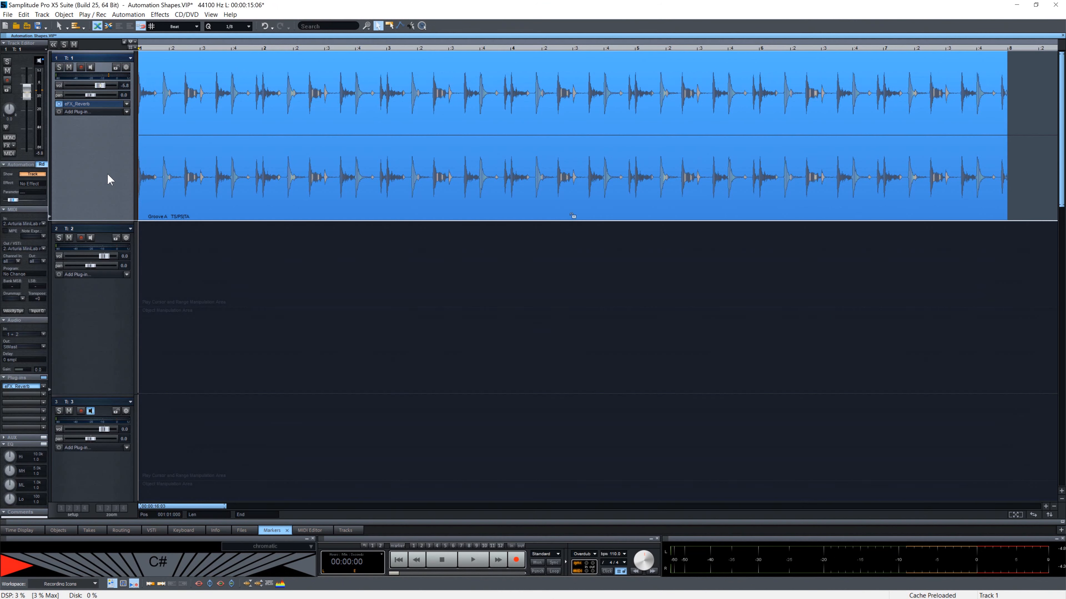
pyautogui.moveTo(100, 108)
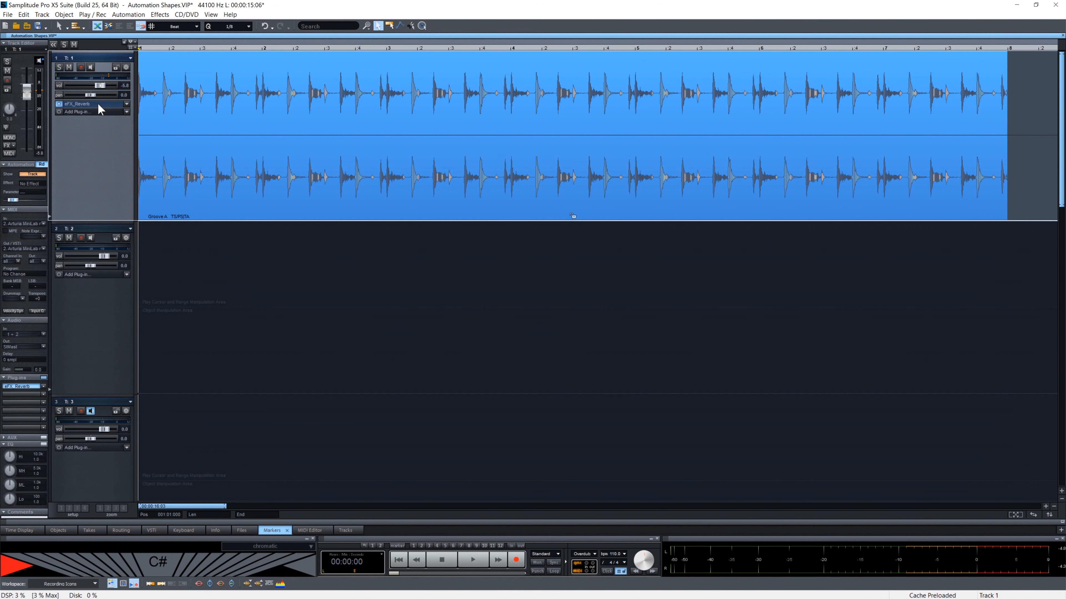
# Step: Automate the eFX_Reverb parameter on the drum track with a curve that peaks then falls
pyautogui.doubleClick(76, 103)
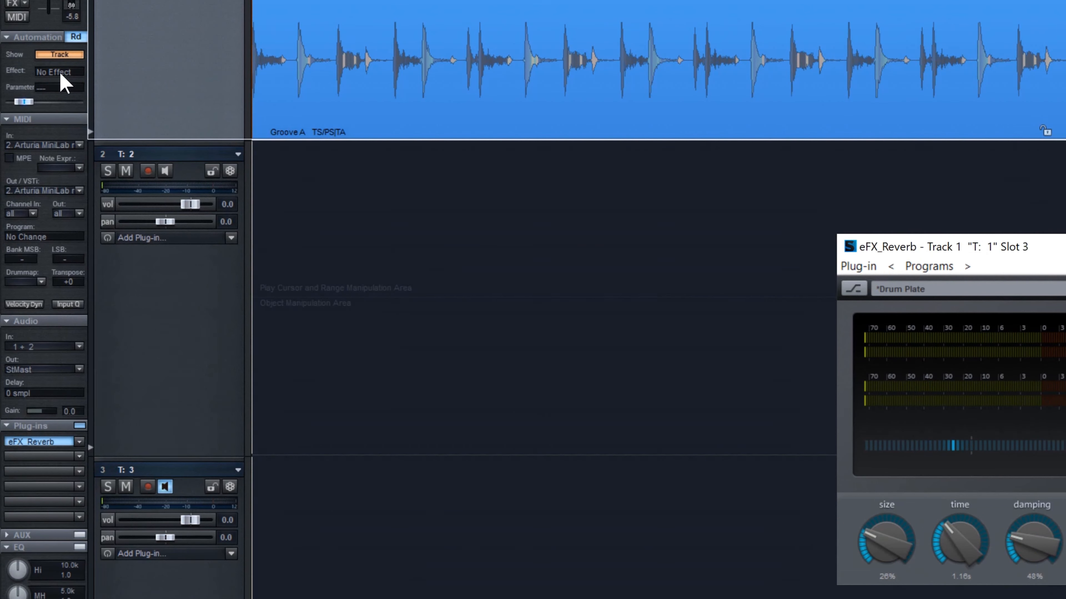
pyautogui.click(57, 71)
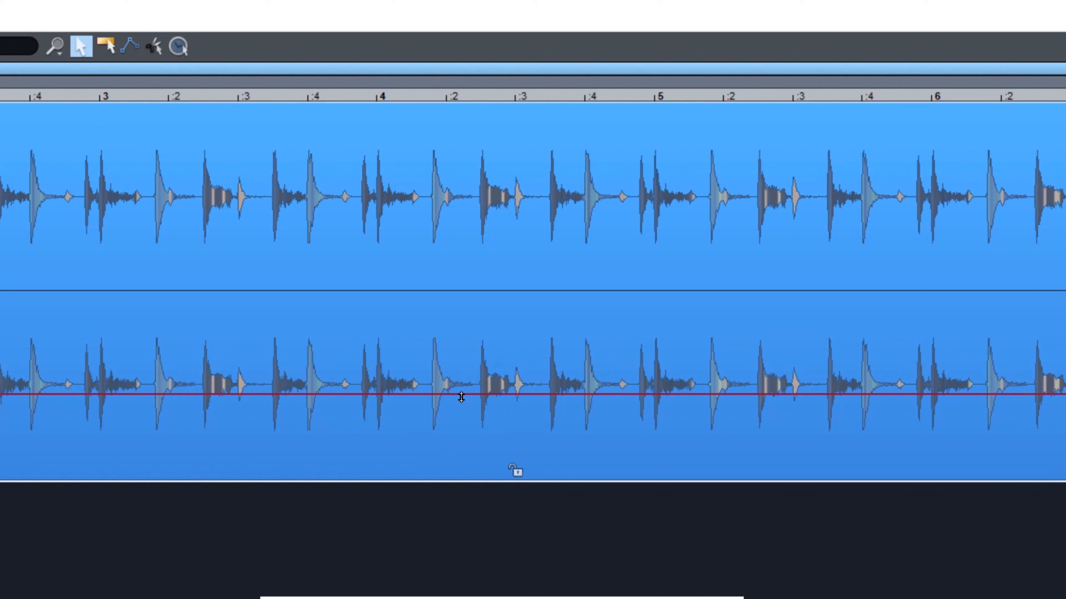
pyautogui.moveTo(773, 394)
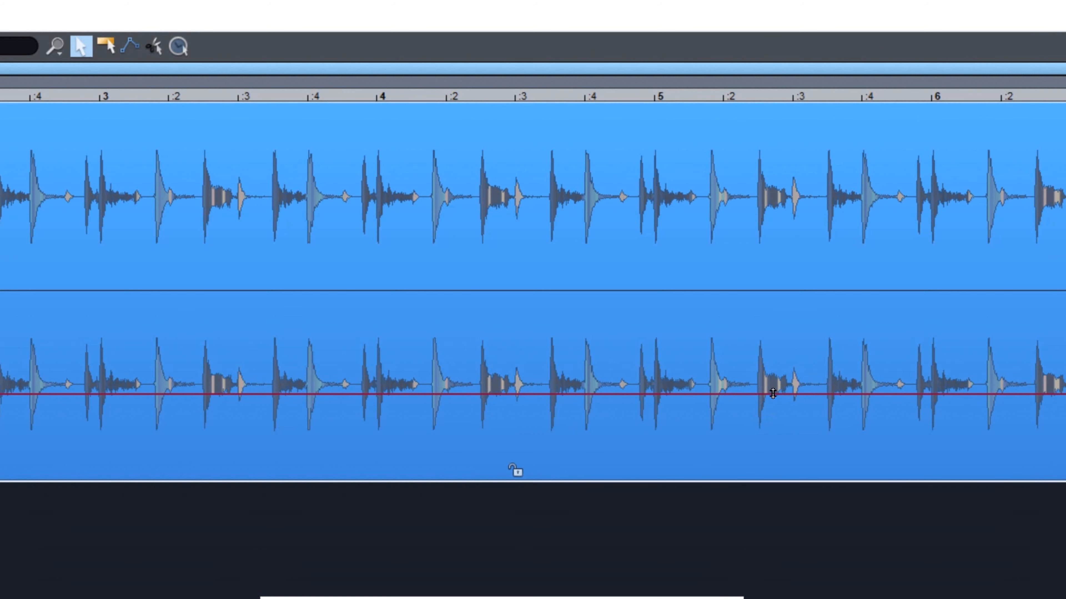
pyautogui.moveTo(769, 394)
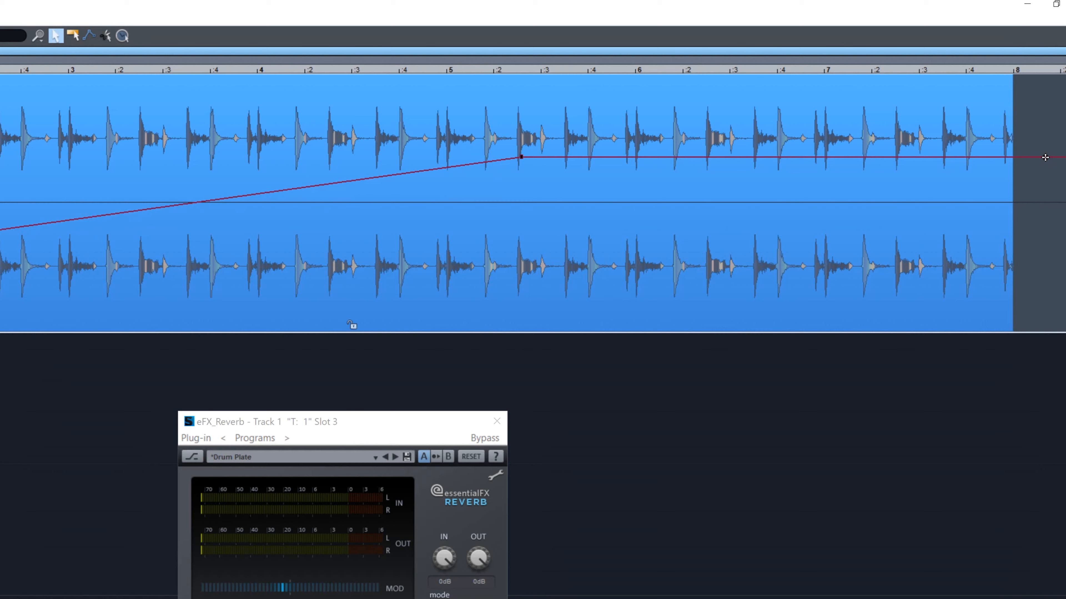
pyautogui.moveTo(1045, 158); pyautogui.dragTo(1014, 305)
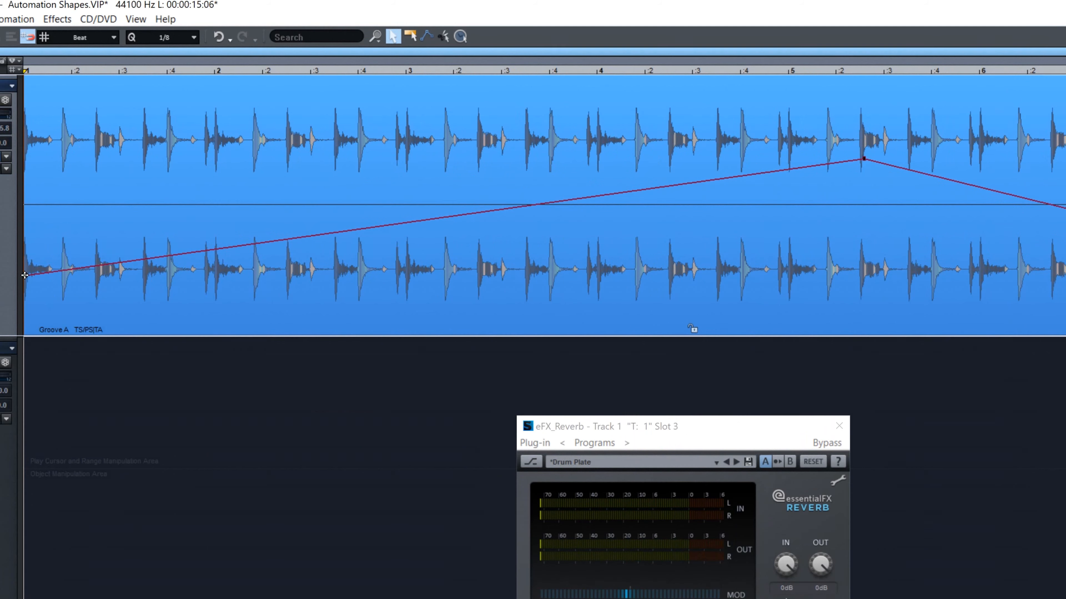
# Step: Make the reverb Mix rising ramp a cosine S-curve and start reshaping the falling ramp
pyautogui.click(25, 275)
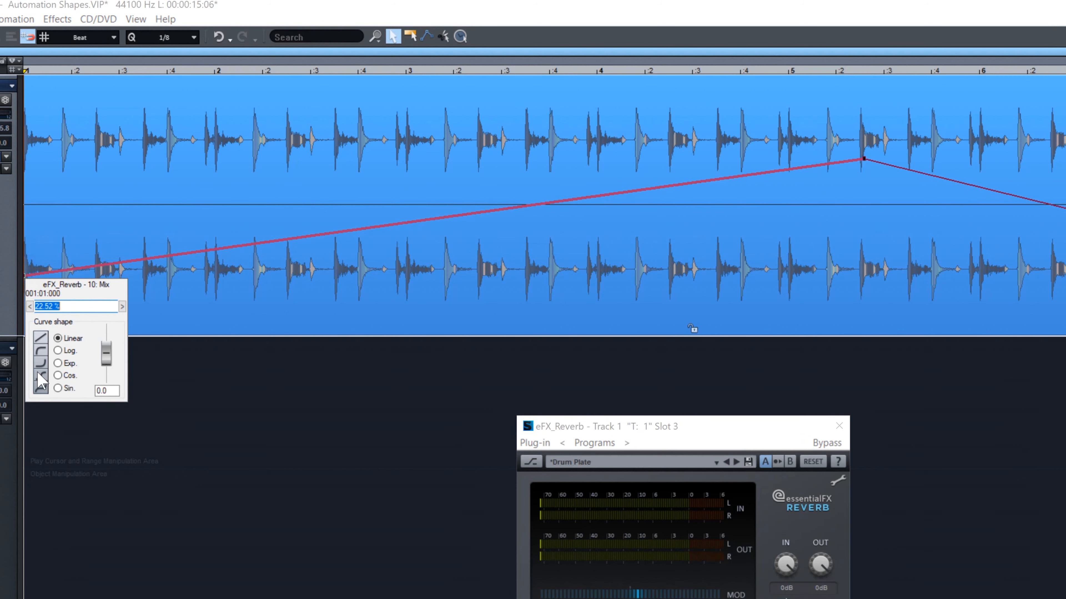
pyautogui.click(58, 376)
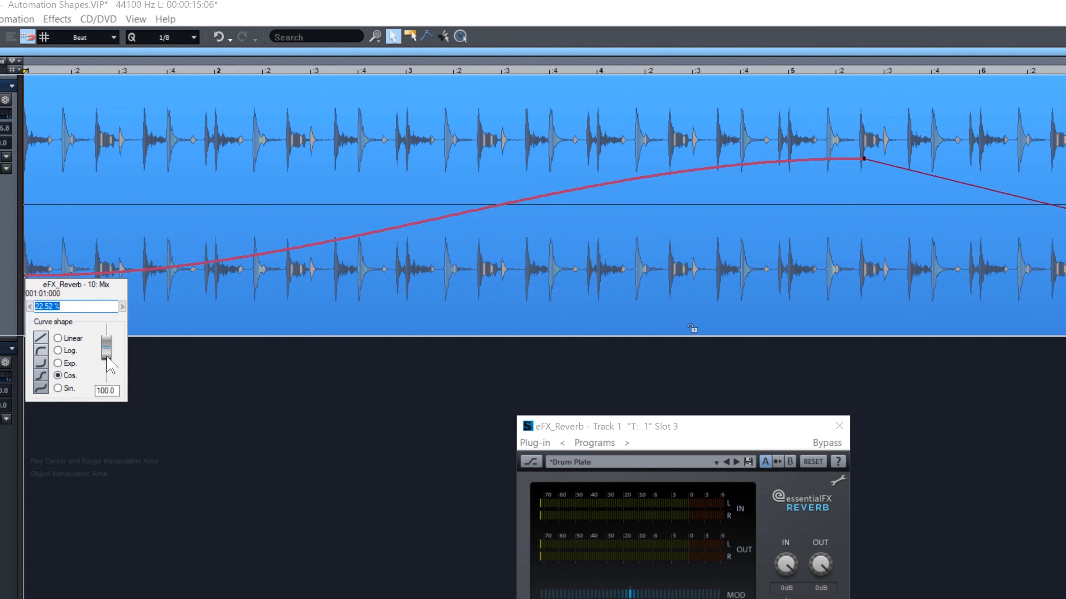
pyautogui.moveTo(110, 350); pyautogui.dragTo(109, 340)
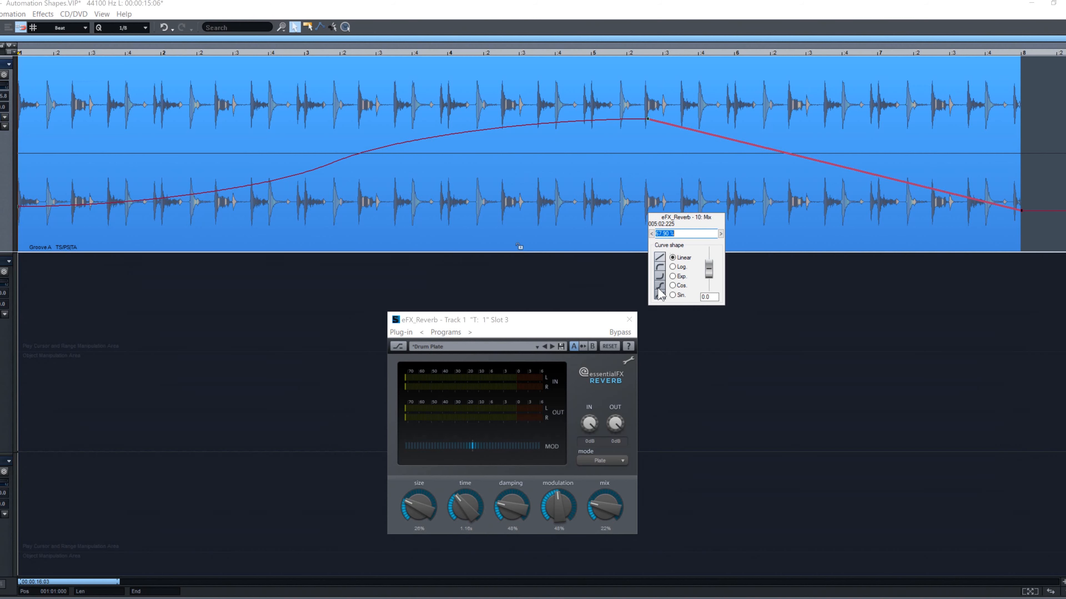
pyautogui.click(672, 285)
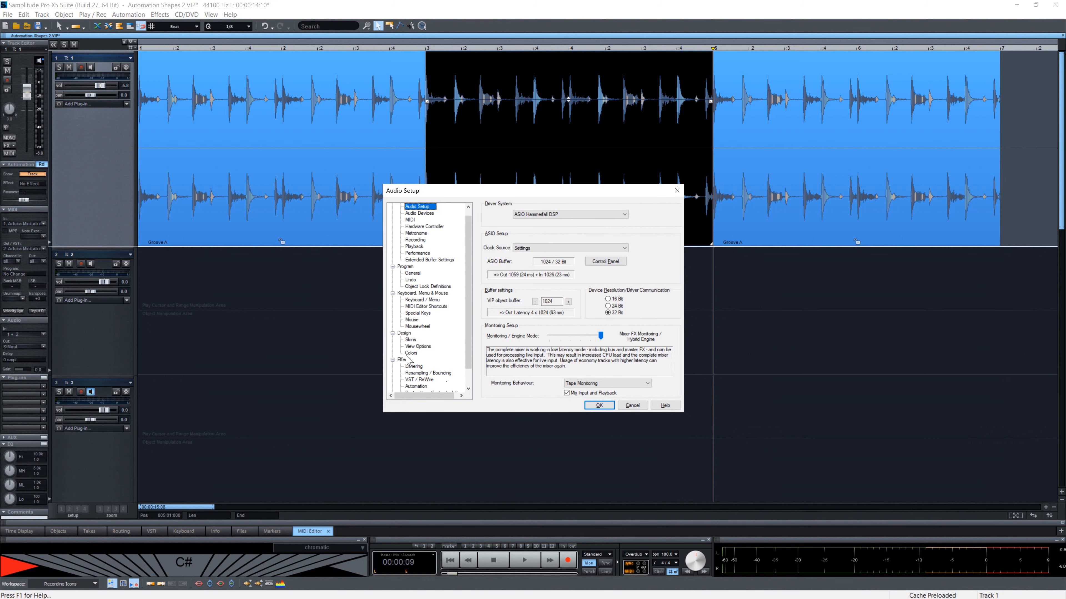
# Step: Pick a new object colour in the colour settings and apply it
pyautogui.click(412, 353)
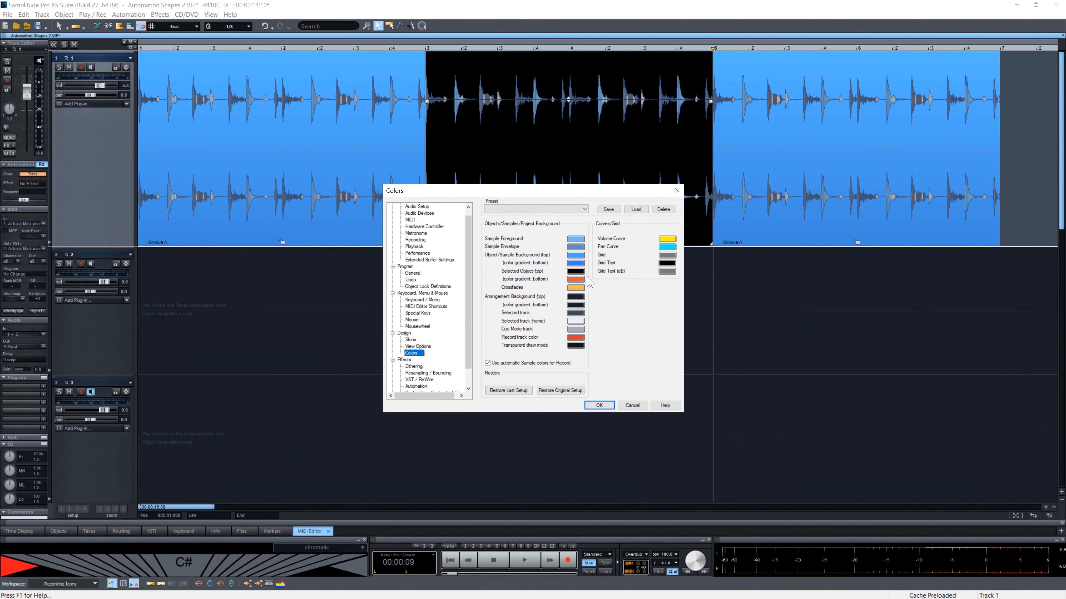
pyautogui.click(575, 278)
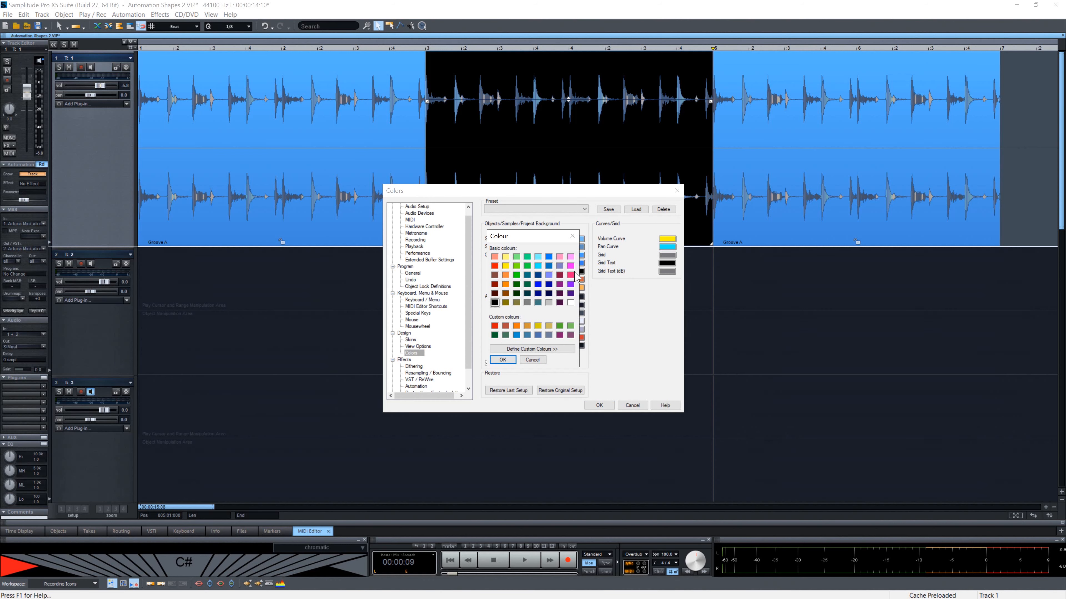
pyautogui.click(502, 360)
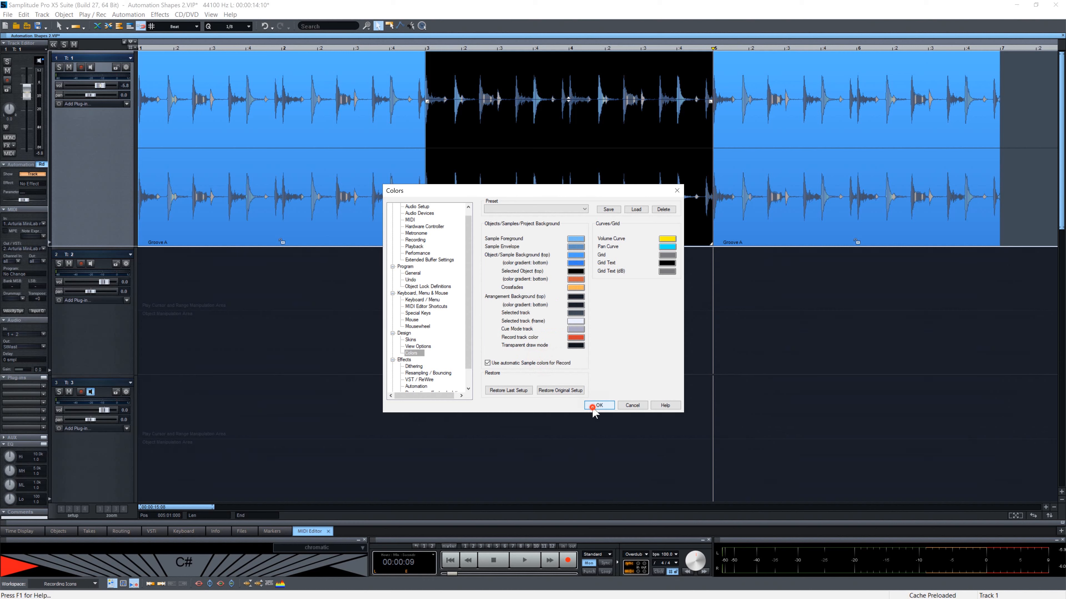
pyautogui.click(598, 405)
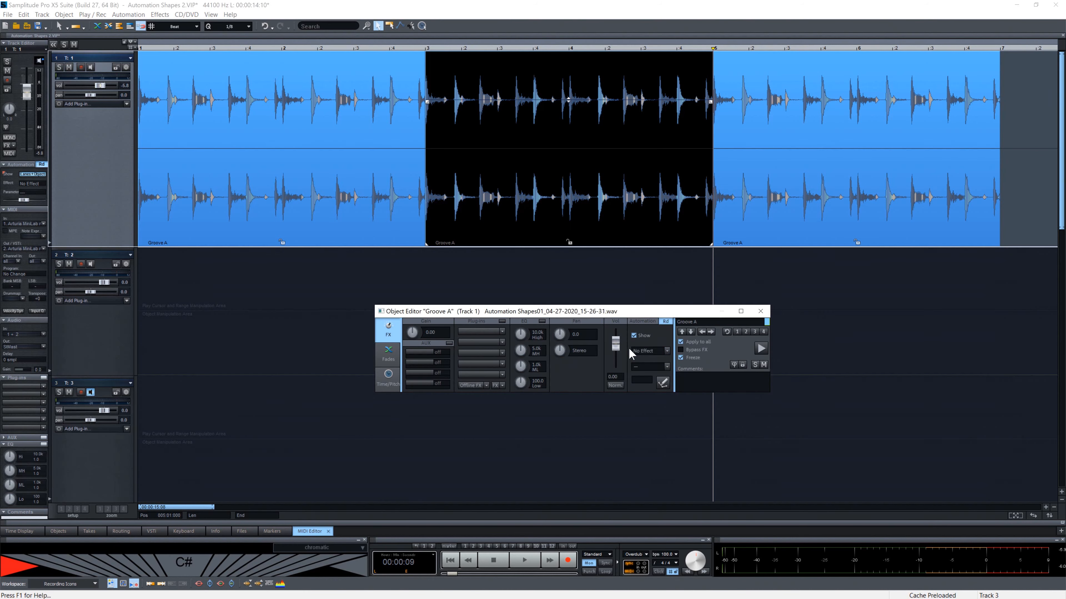
# Step: Create a Pan automation curve on Groove A sweeping from top at start to bottom at end
pyautogui.click(665, 350)
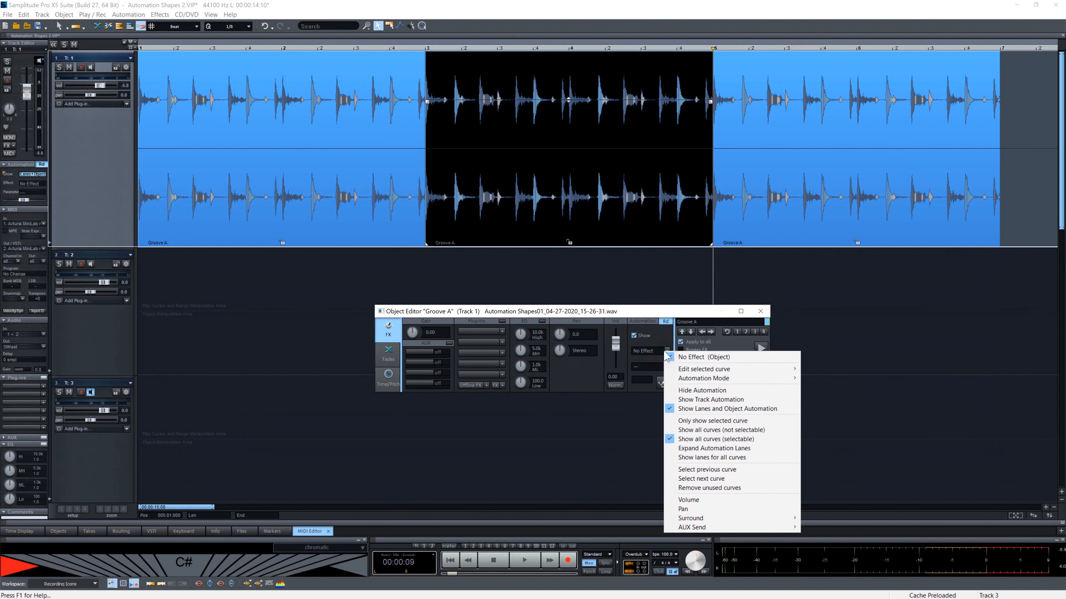
pyautogui.moveTo(683, 509)
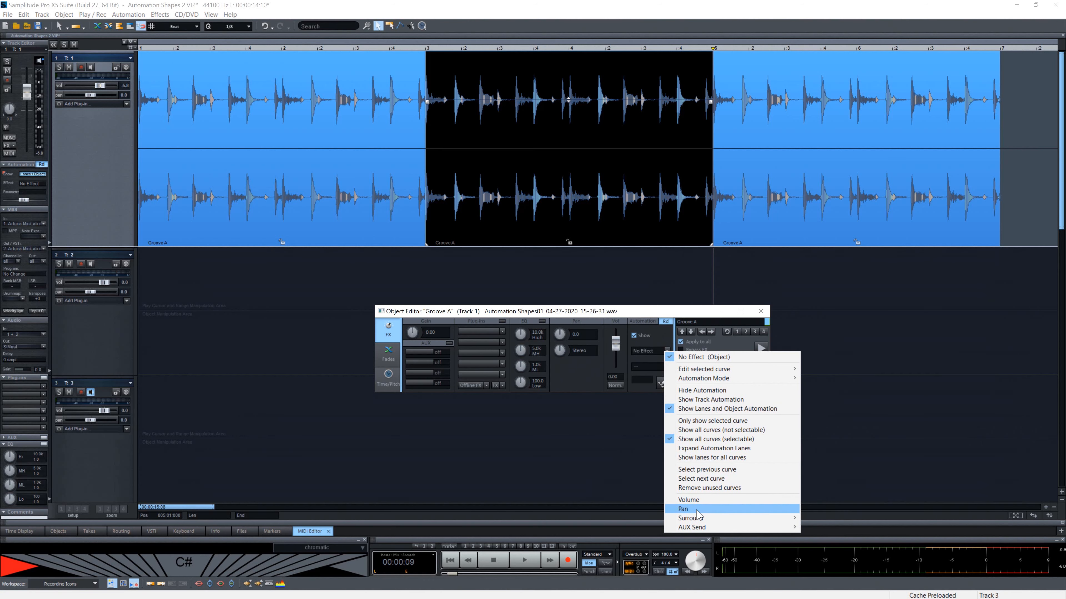
pyautogui.click(683, 509)
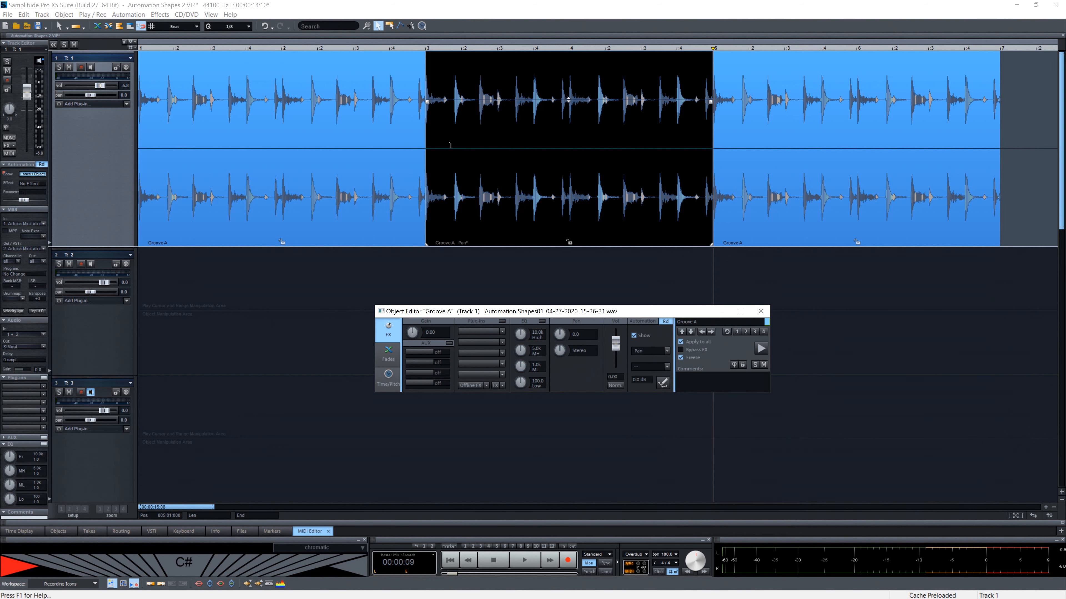
pyautogui.click(431, 148)
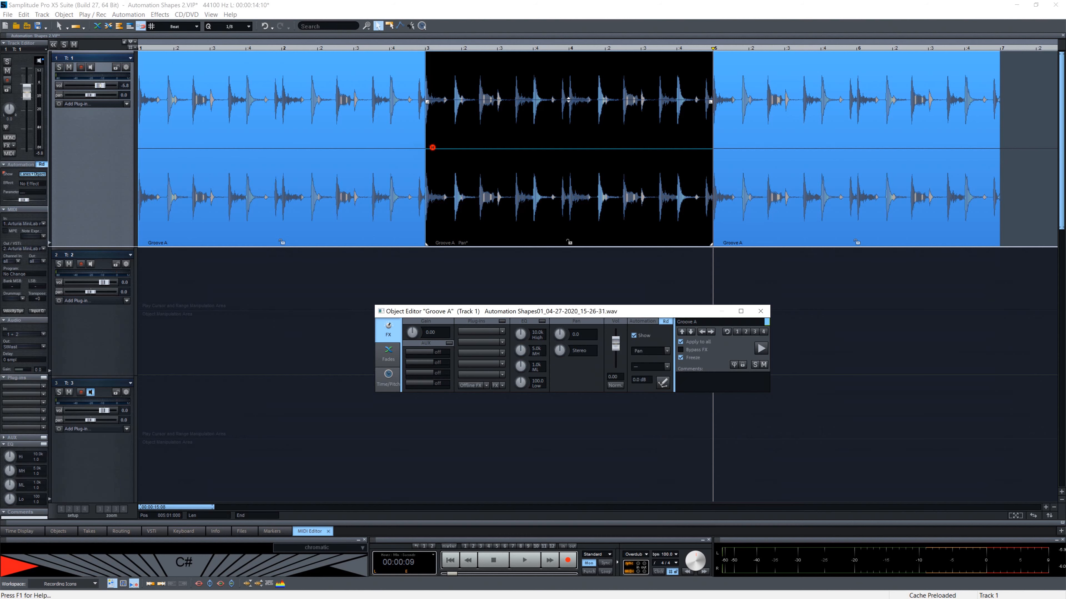
pyautogui.moveTo(430, 148); pyautogui.dragTo(430, 63)
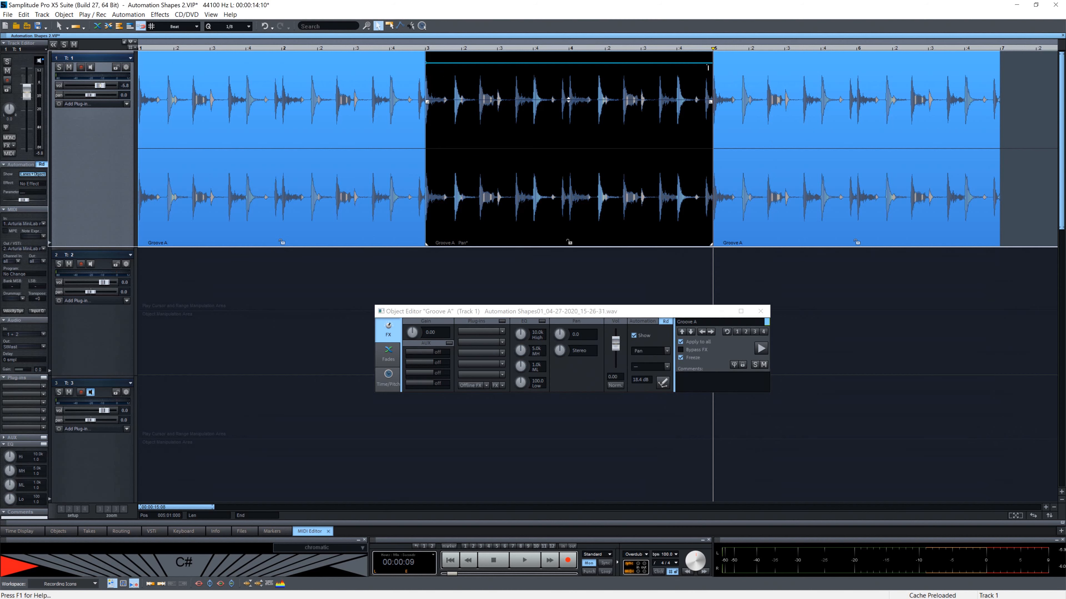
pyautogui.moveTo(707, 65); pyautogui.dragTo(707, 73)
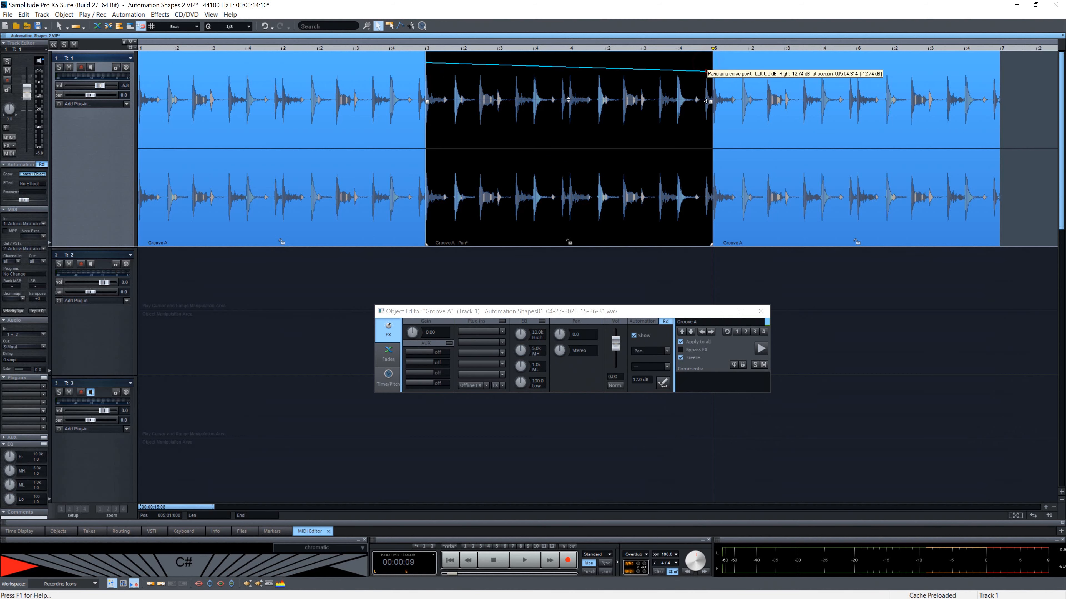
pyautogui.moveTo(706, 99); pyautogui.dragTo(709, 239)
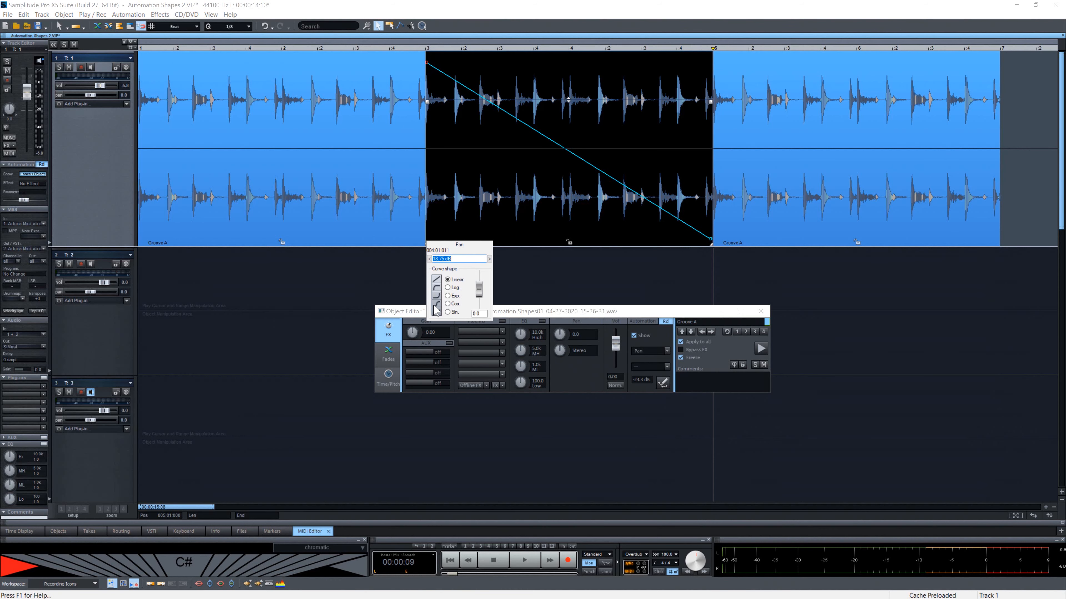
# Step: Set the pan curve segment to a cosine S-shape in the Curve shape dialog
pyautogui.click(448, 313)
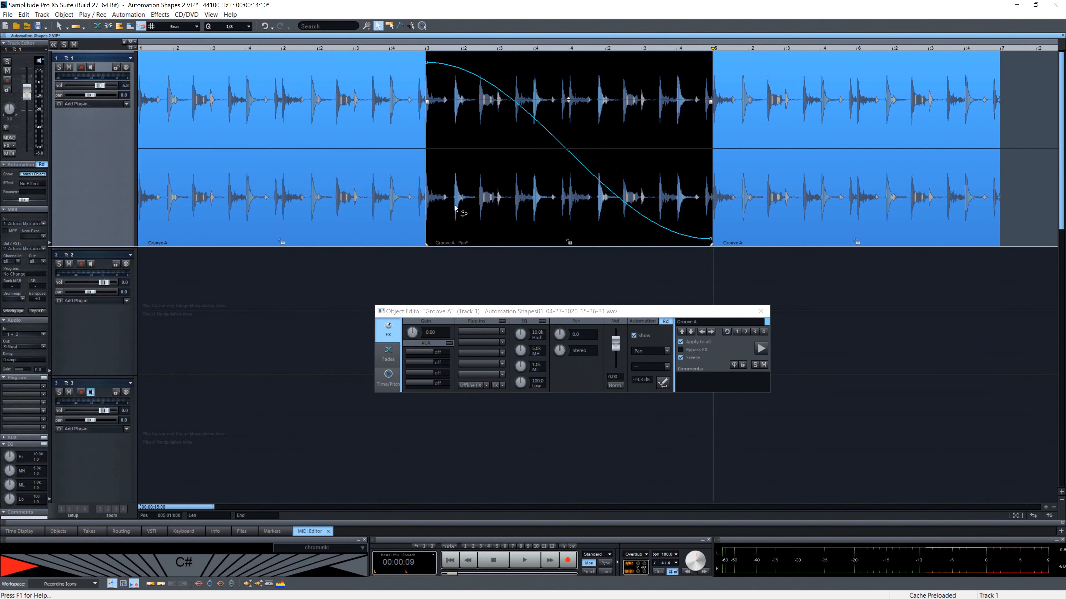
pyautogui.click(523, 560)
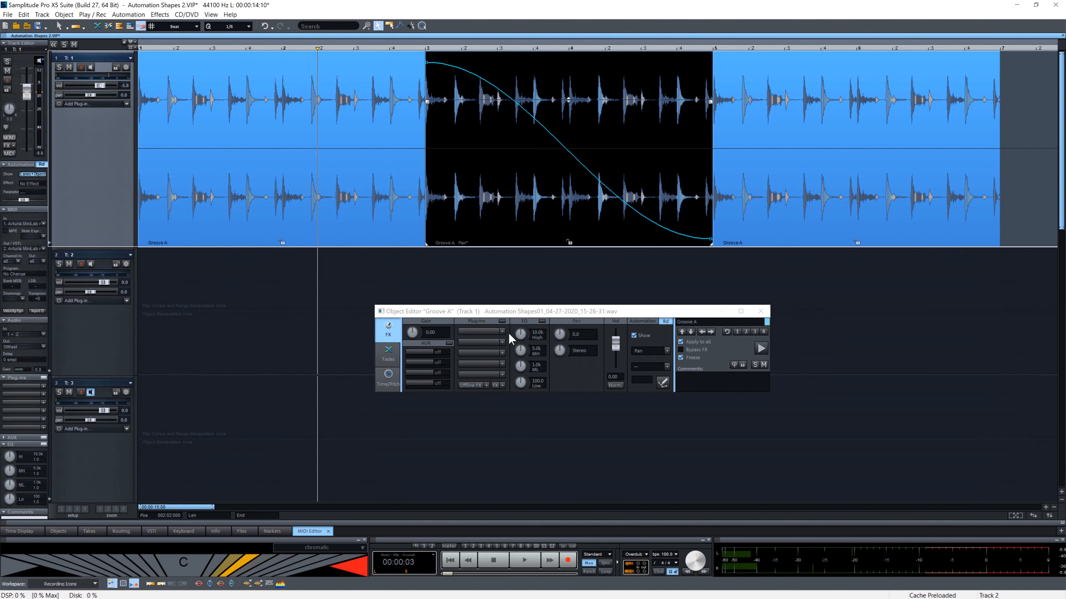
# Step: Load eFX_Phaser from the Modulation effects onto the Groove A object
pyautogui.click(503, 333)
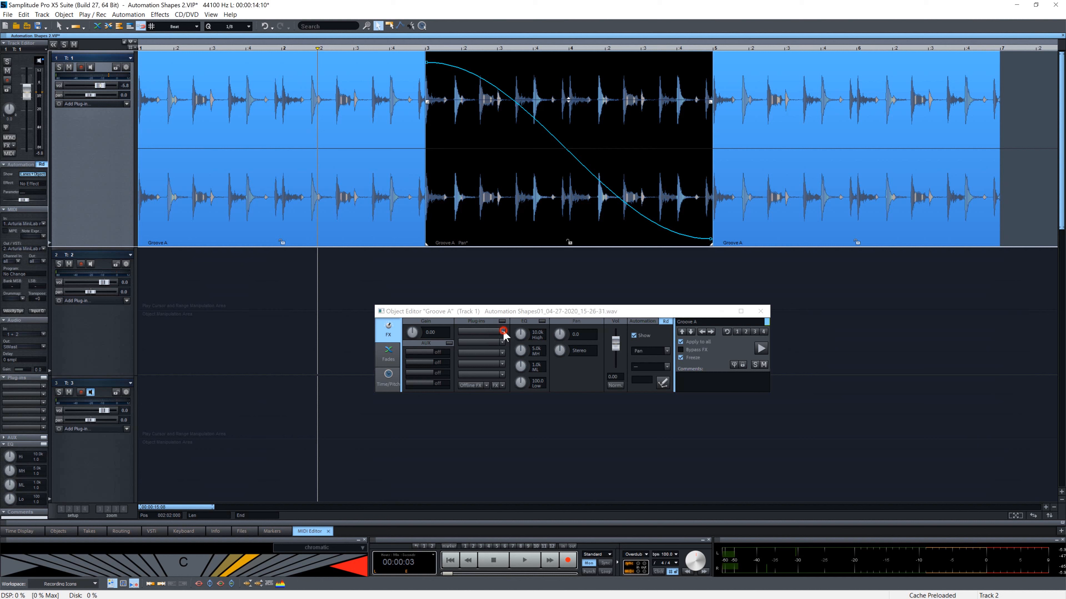
pyautogui.click(502, 334)
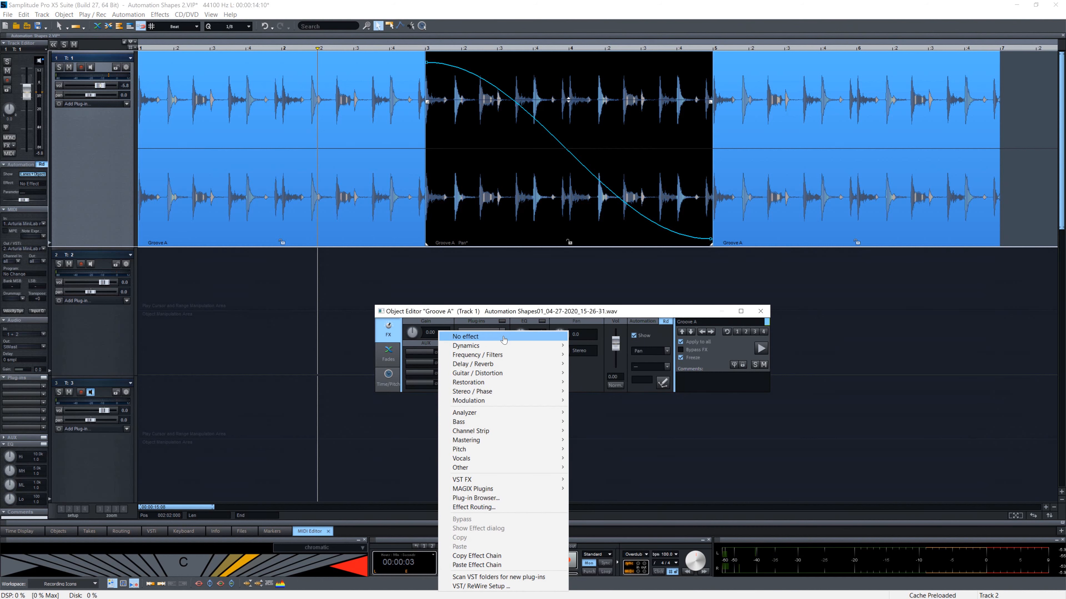
pyautogui.moveTo(467, 400)
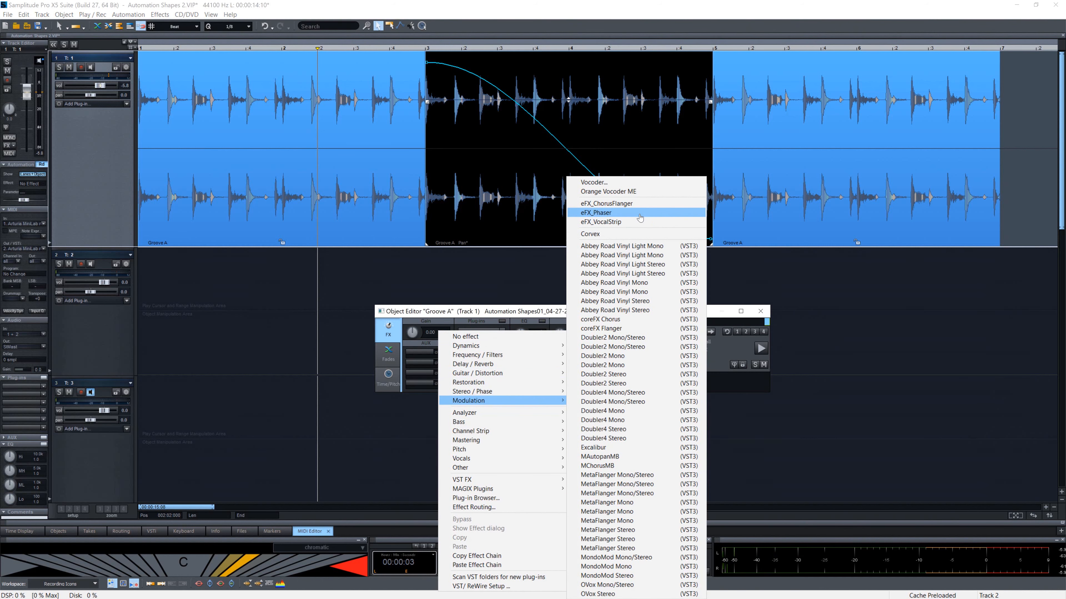
pyautogui.click(595, 212)
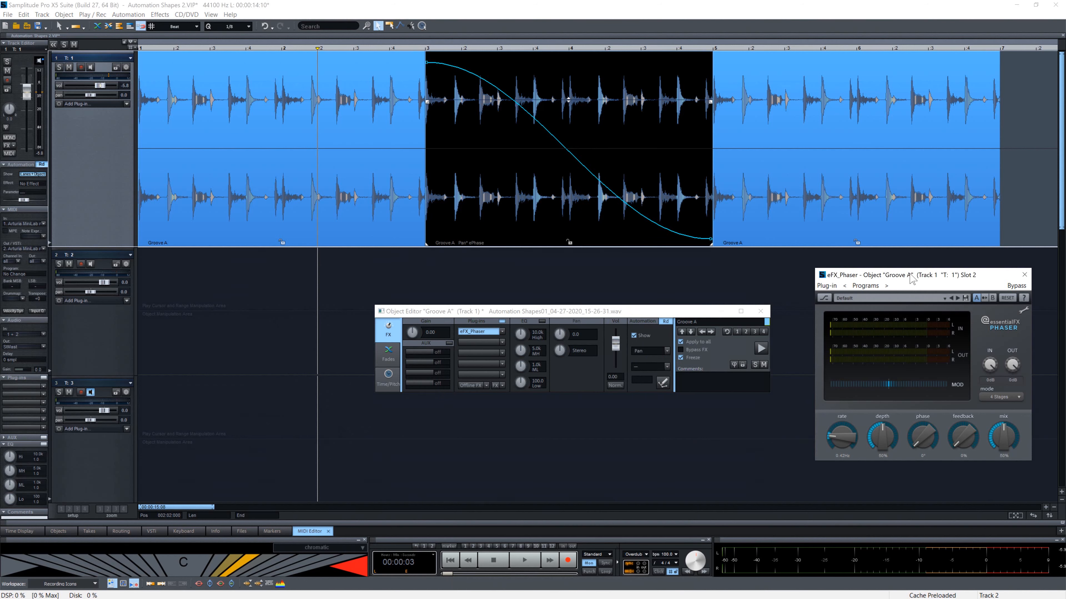
pyautogui.moveTo(889, 442)
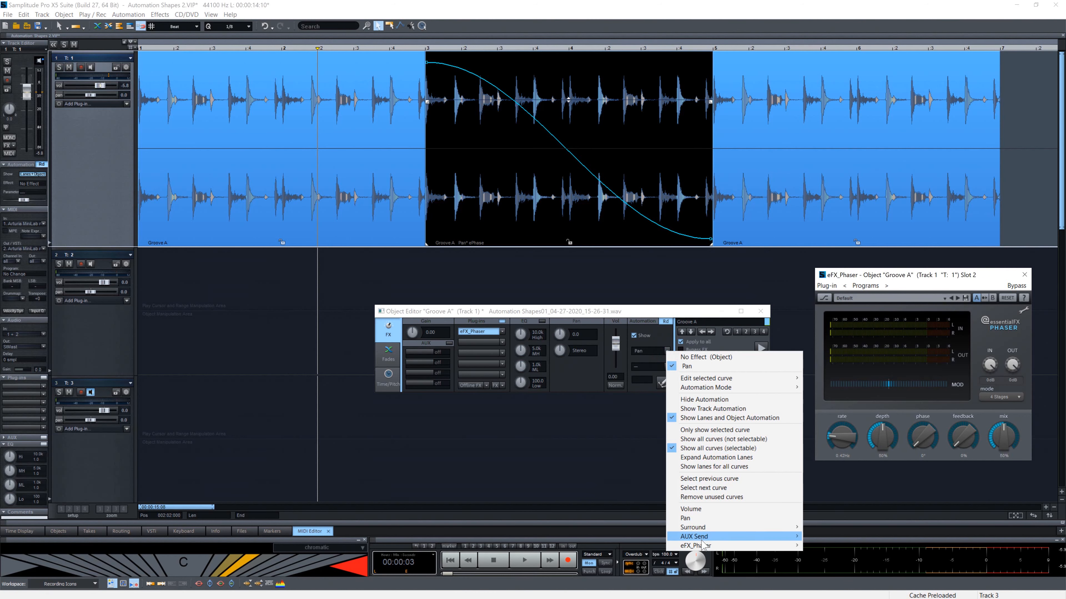
pyautogui.moveTo(694, 545)
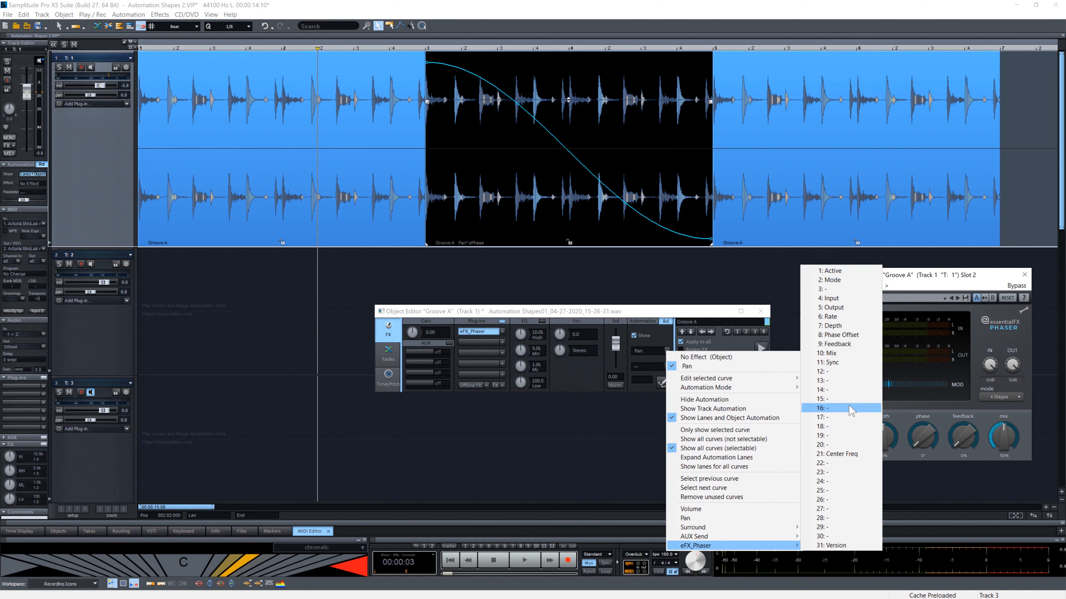
pyautogui.moveTo(847, 325)
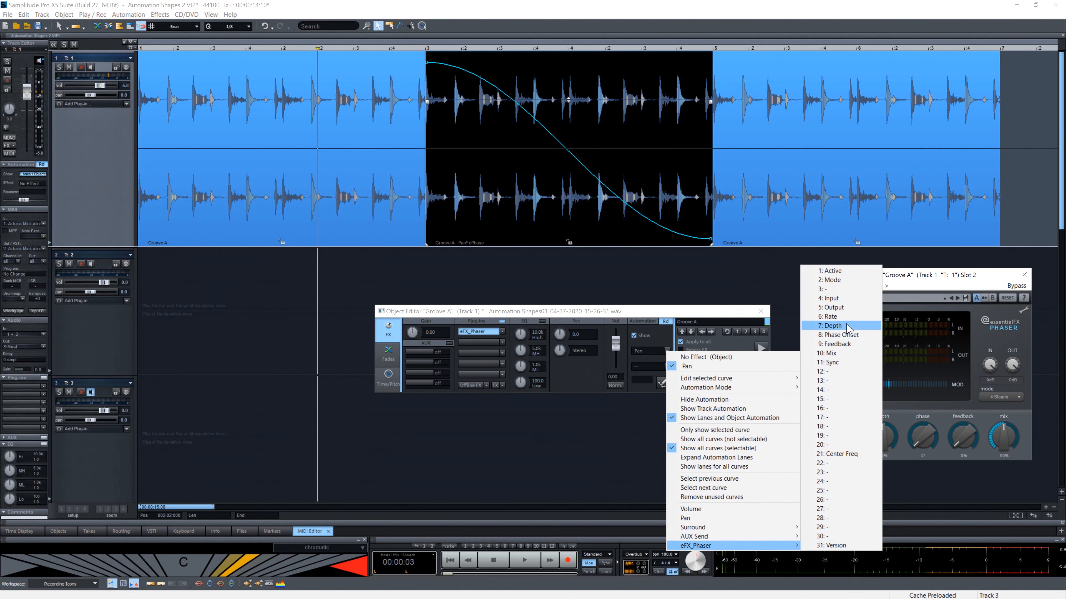
# Step: Choose eFX_Phaser 7: Depth as the object automation parameter
pyautogui.click(832, 326)
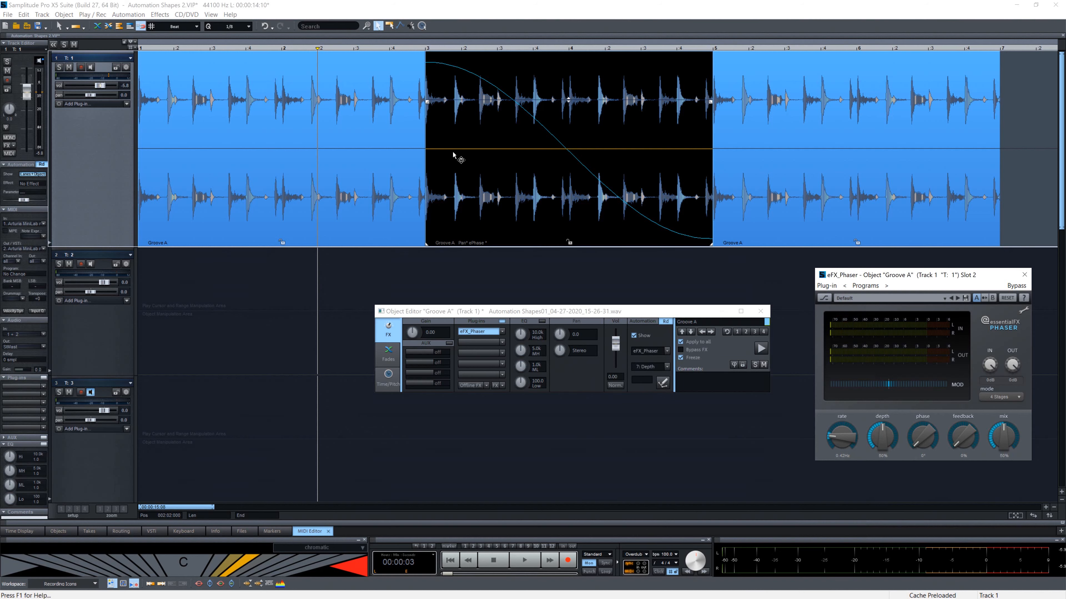
pyautogui.moveTo(686, 160)
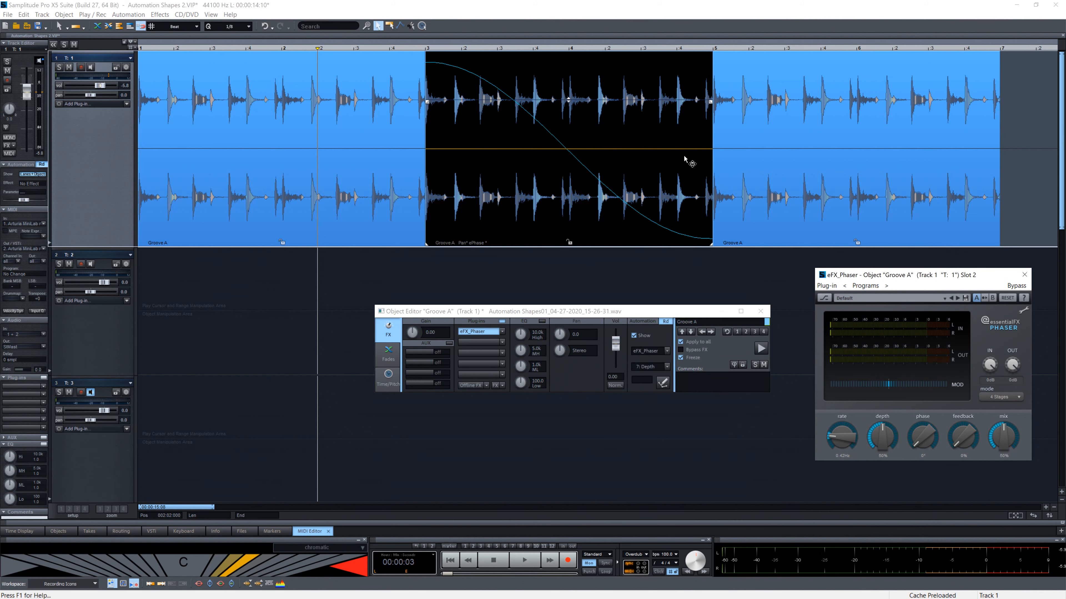
pyautogui.moveTo(679, 249)
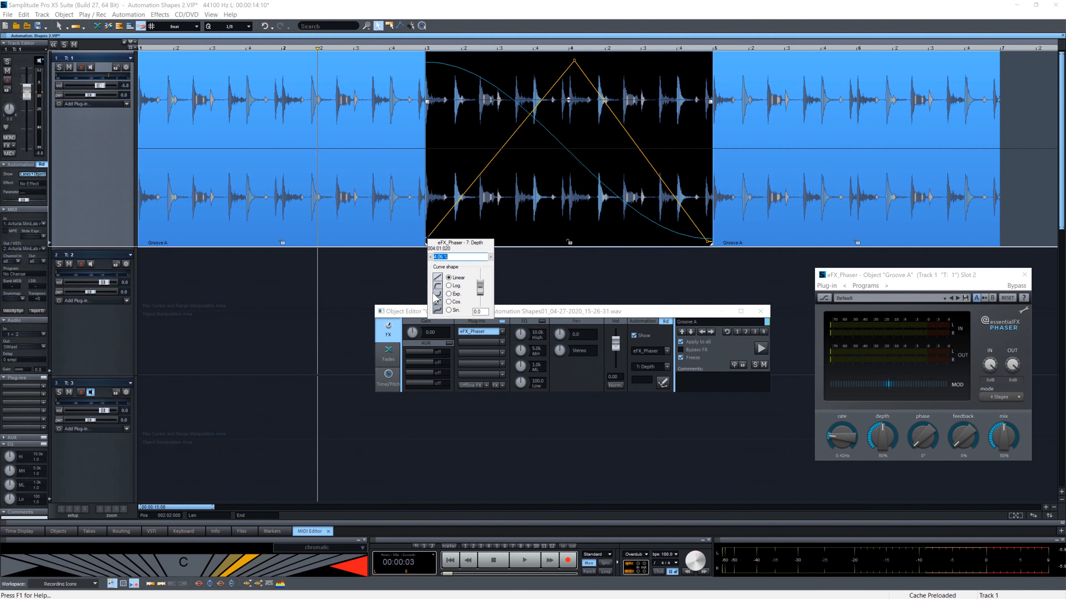
# Step: Smooth both the rising and falling Depth curve segments into S-curves
pyautogui.click(448, 301)
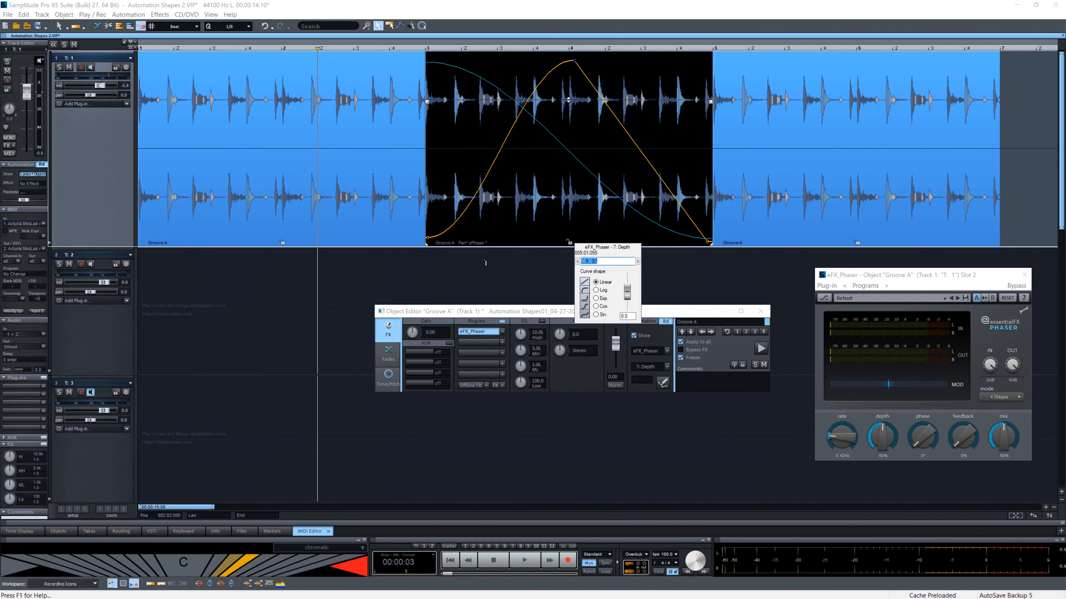
pyautogui.click(596, 306)
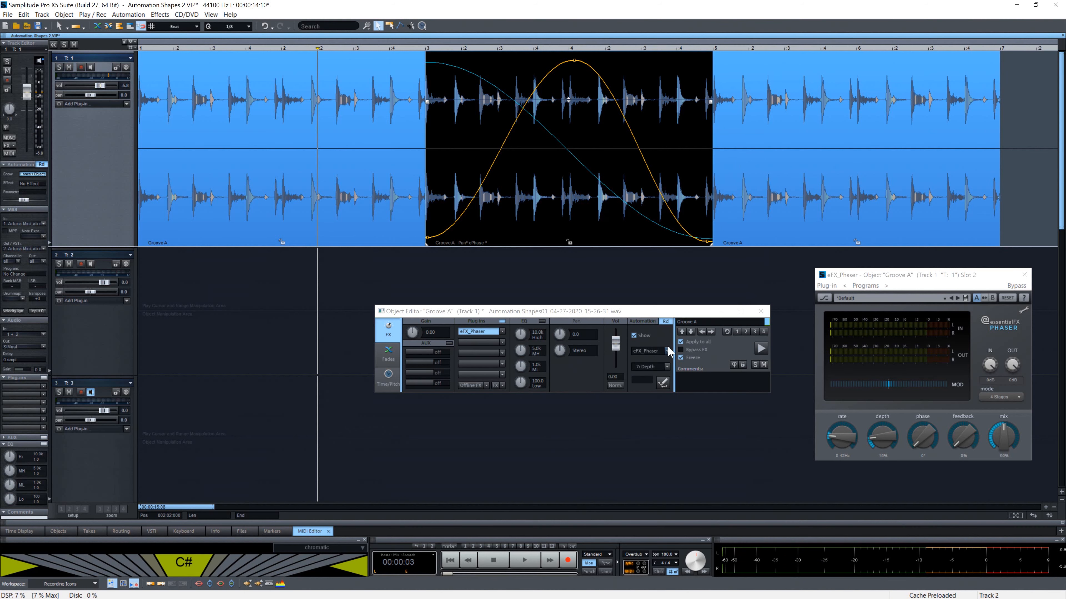
# Step: Bring up the Groove A object automation options to clear the curves
pyautogui.click(647, 352)
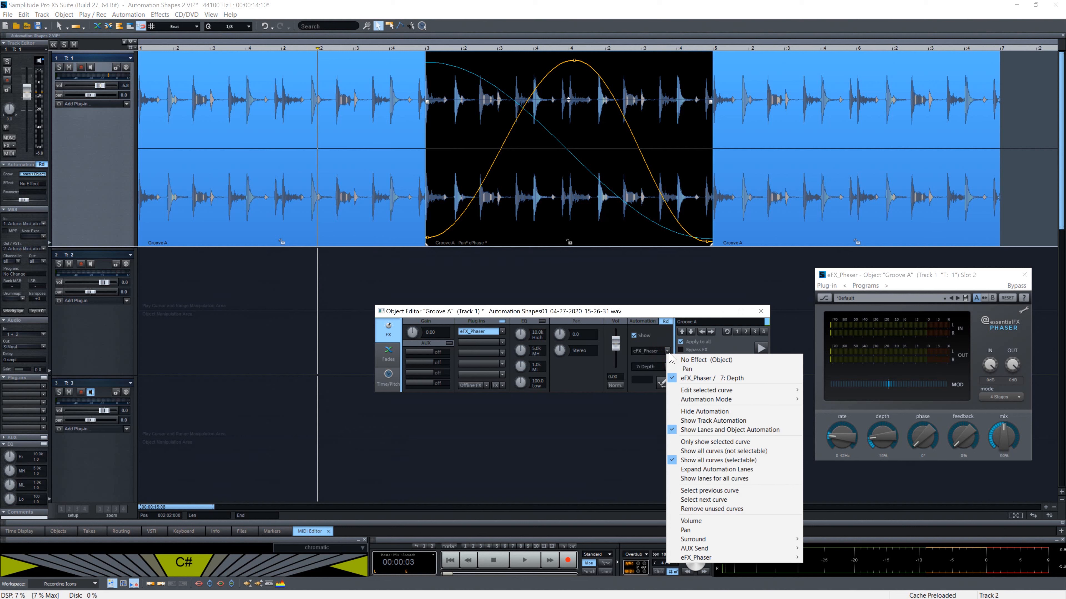
pyautogui.moveTo(711, 369)
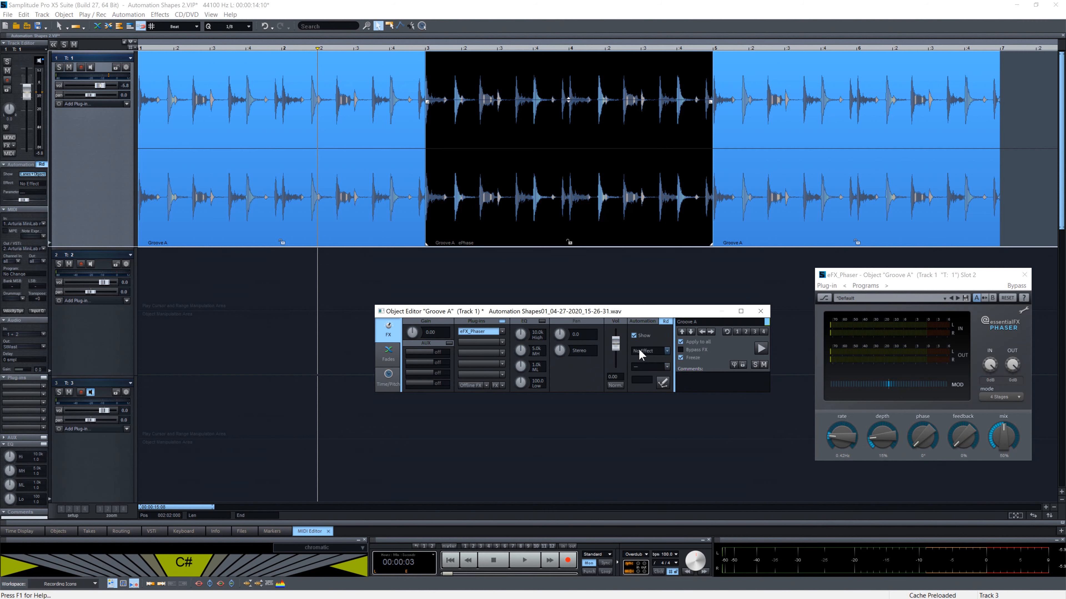
pyautogui.moveTo(637, 338)
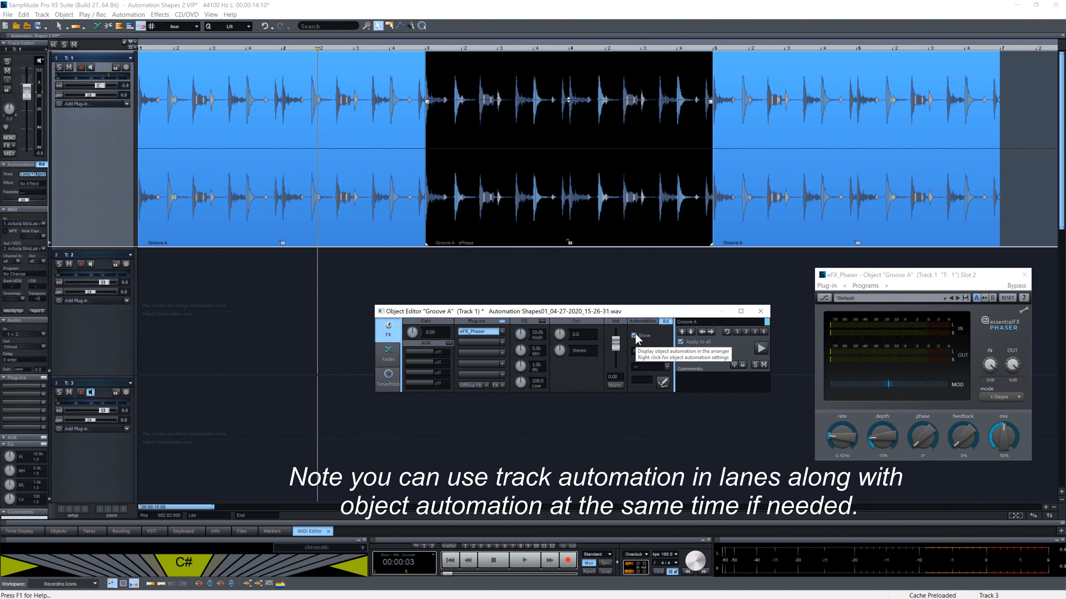